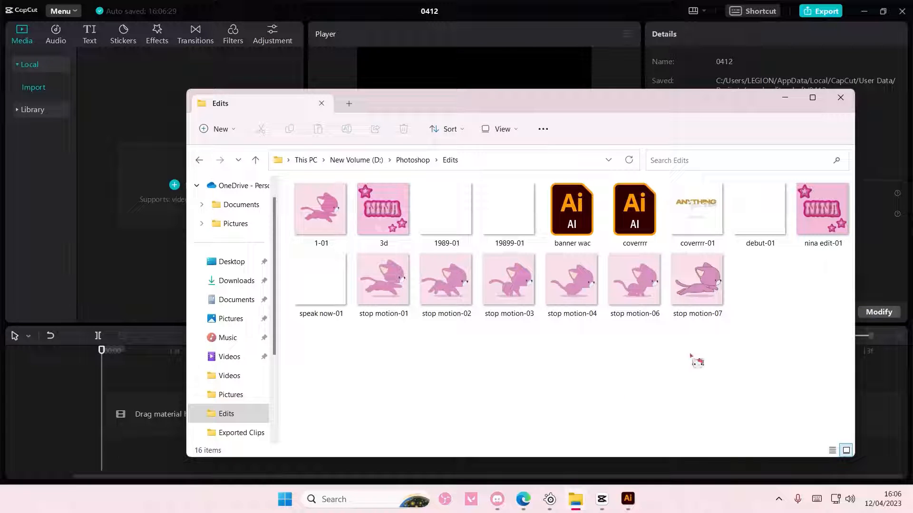
# Import the stop motion cat frames from the Edits folder into CapCut's media library
pyautogui.click(384, 276)
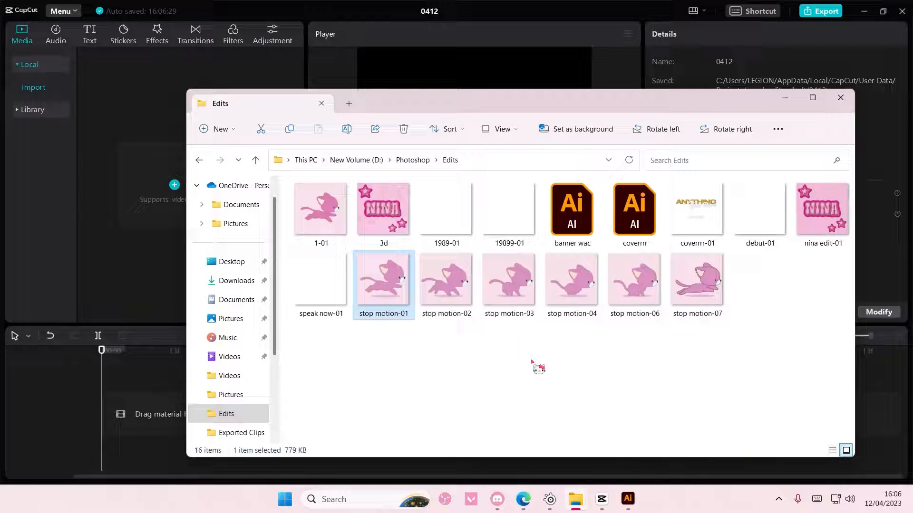
pyautogui.moveTo(477, 306)
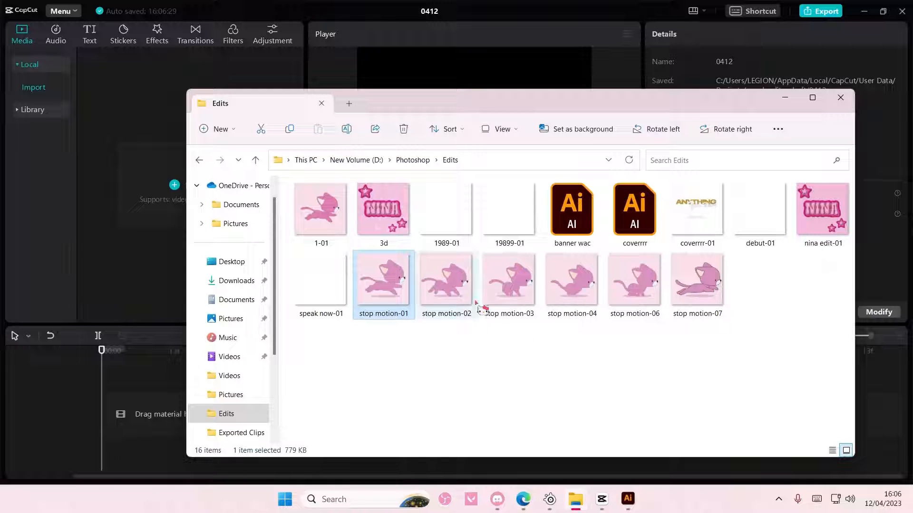
pyautogui.doubleClick(507, 278)
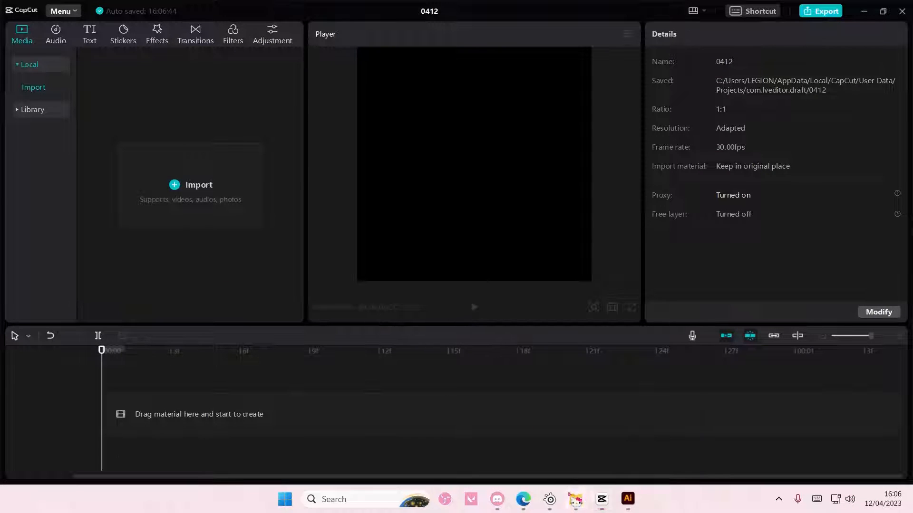
pyautogui.click(198, 184)
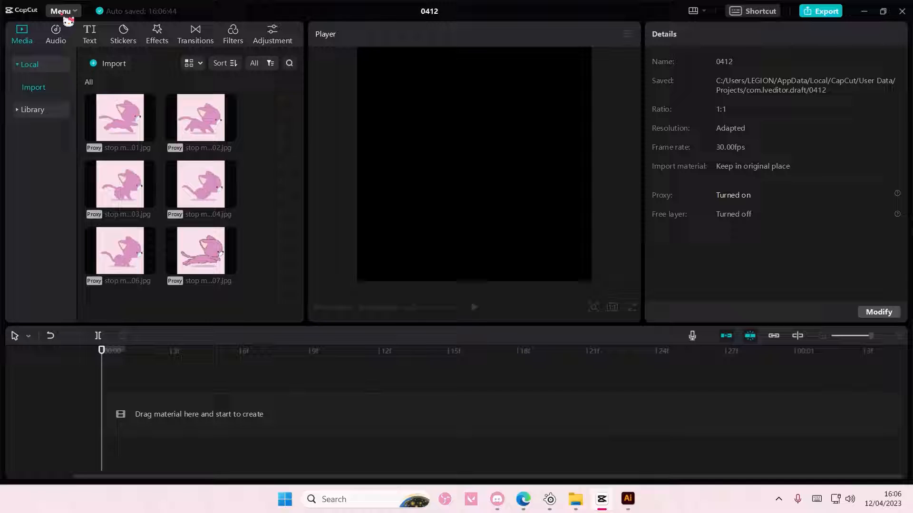
# Set the editing frame rate preference to 24.00 fps in Settings and save
pyautogui.click(60, 10)
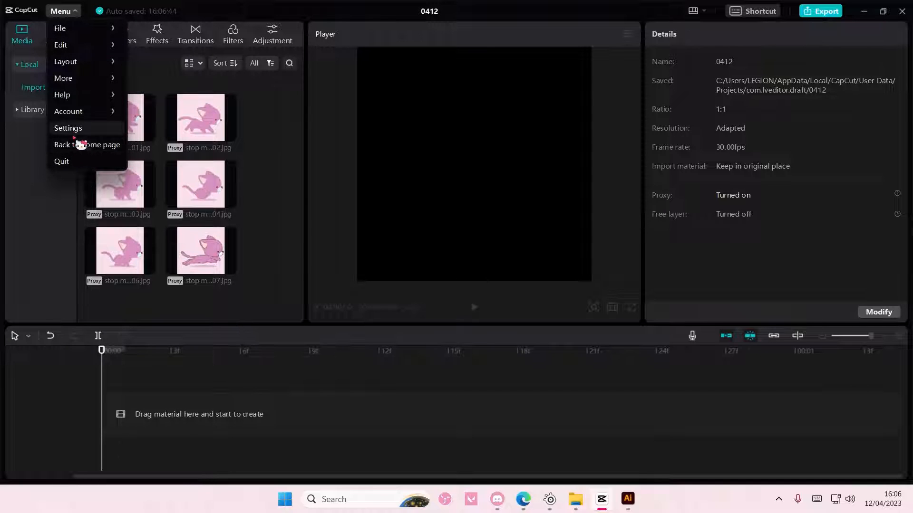
pyautogui.click(68, 128)
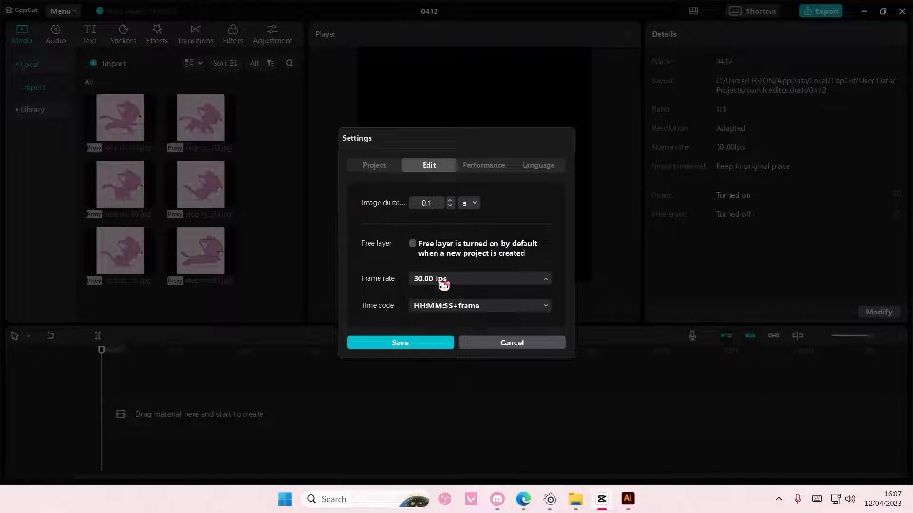
pyautogui.click(477, 279)
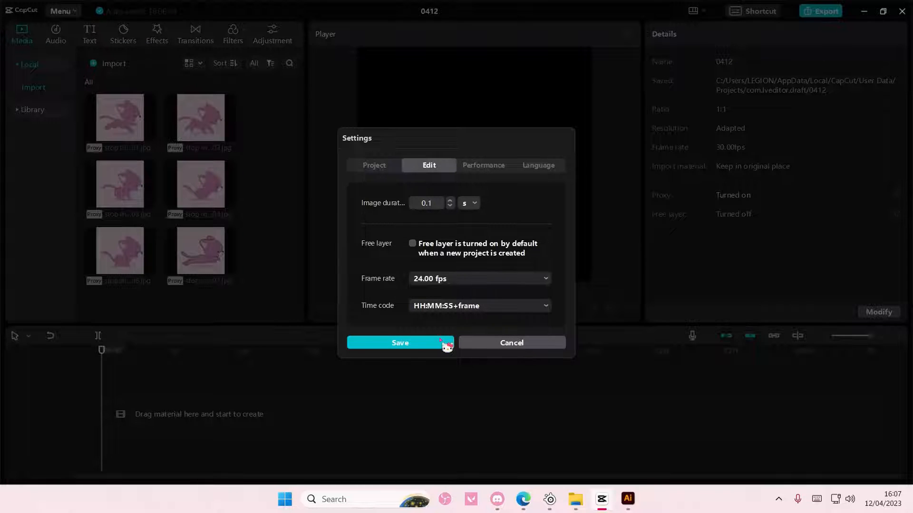
pyautogui.click(400, 343)
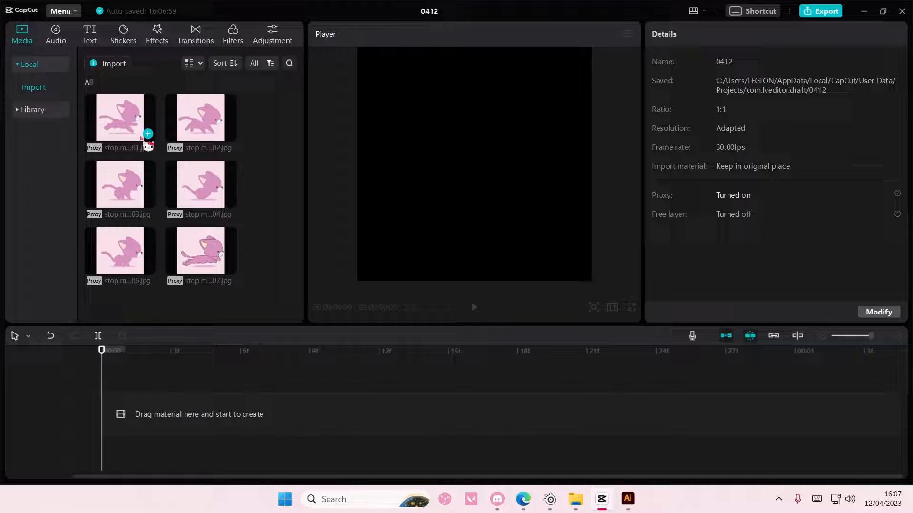
# Append stop motion-01, -02 and the remaining cat frames to the track in order
pyautogui.click(148, 134)
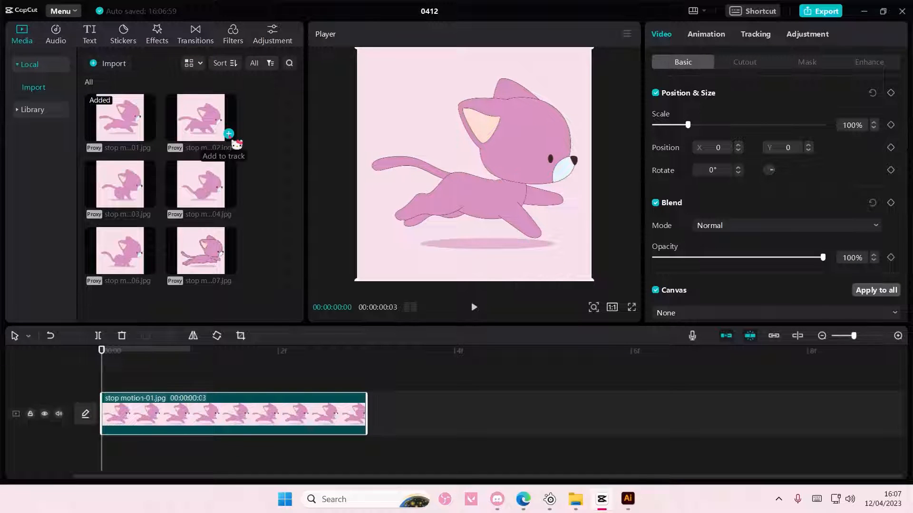
pyautogui.click(228, 135)
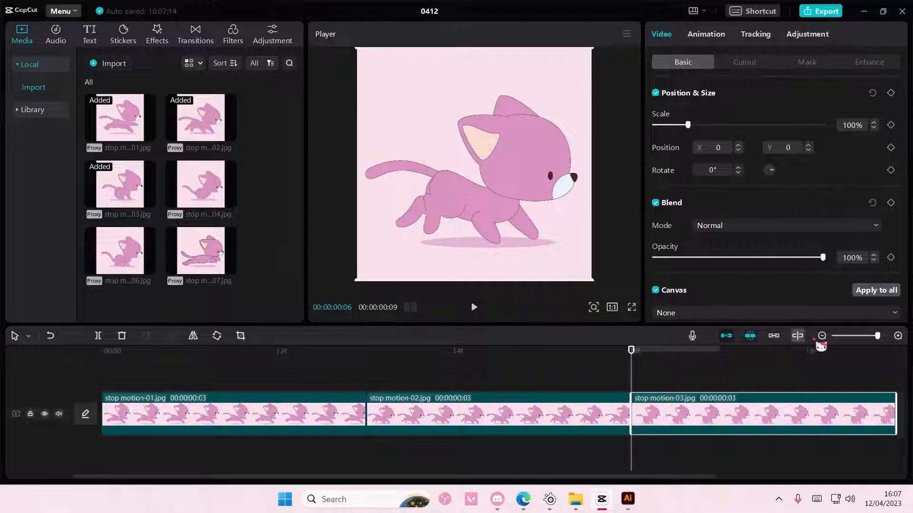
pyautogui.click(822, 336)
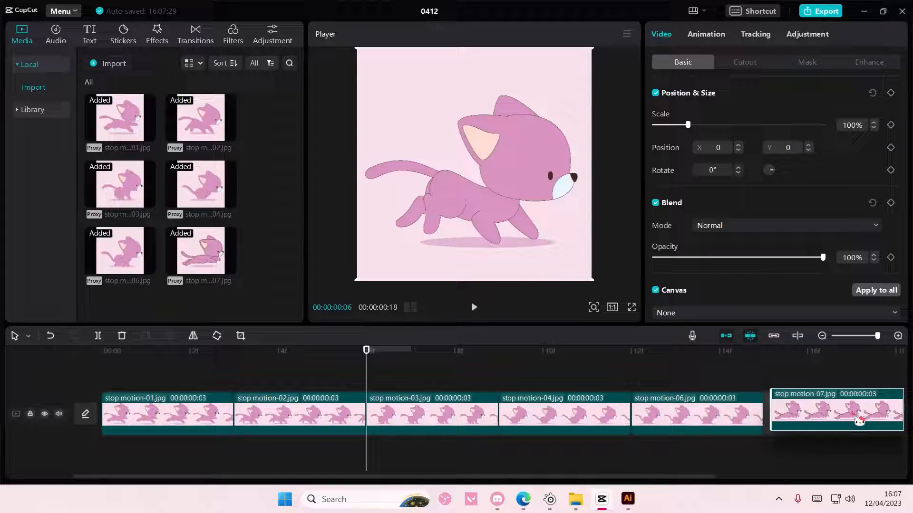
pyautogui.click(821, 336)
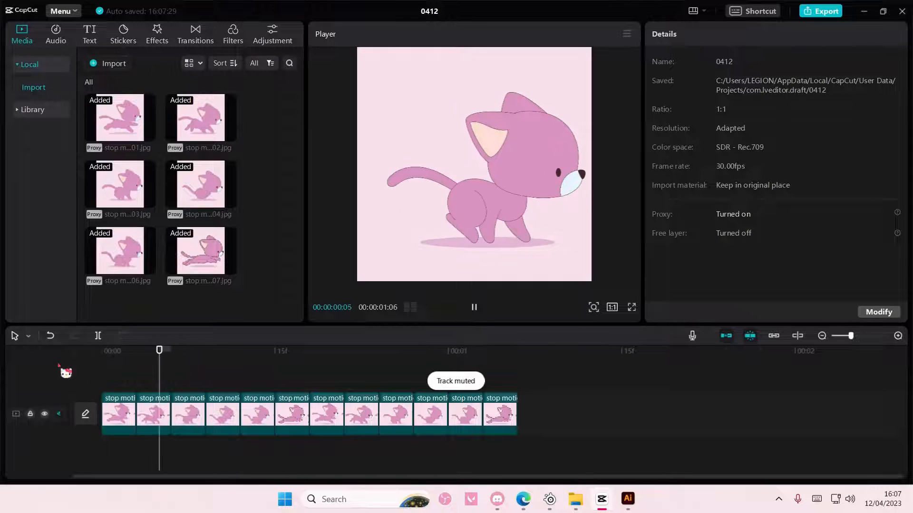
# Select all cat clips on the track and open their right-click menu
pyautogui.click(473, 308)
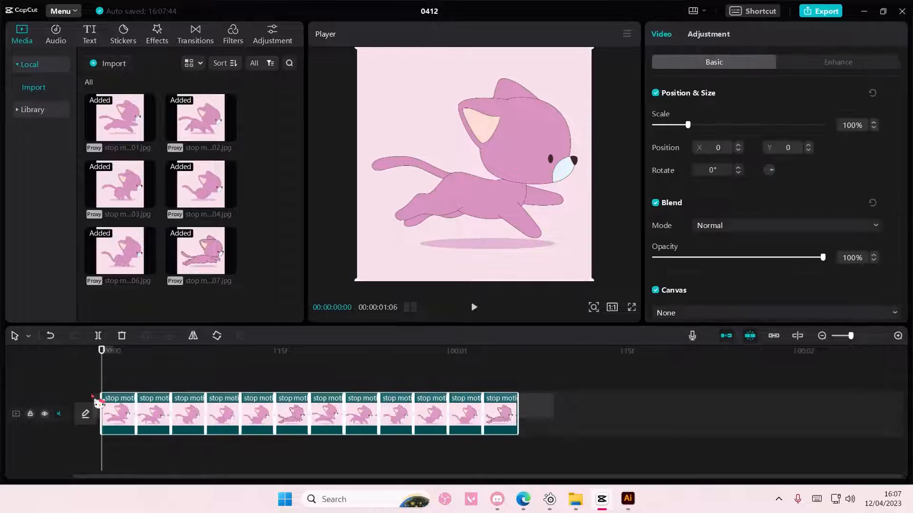
pyautogui.rightClick(116, 413)
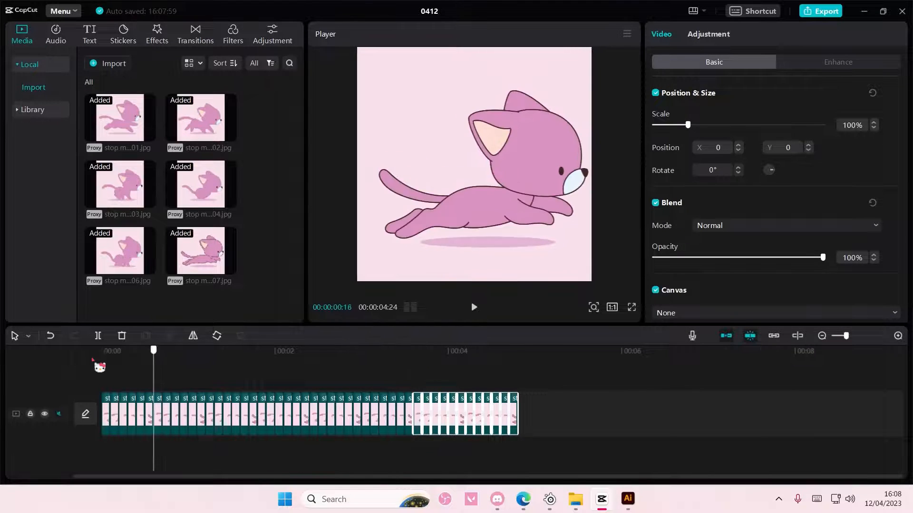
pyautogui.click(473, 308)
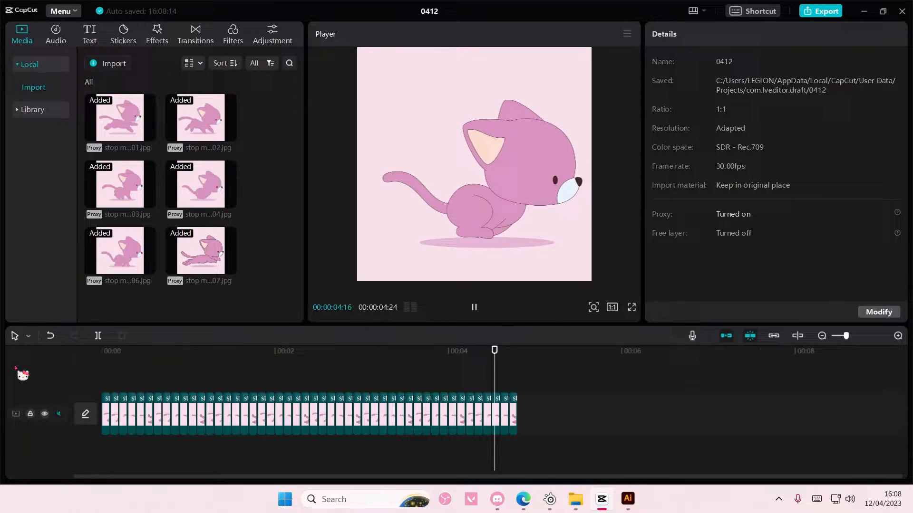
pyautogui.click(473, 307)
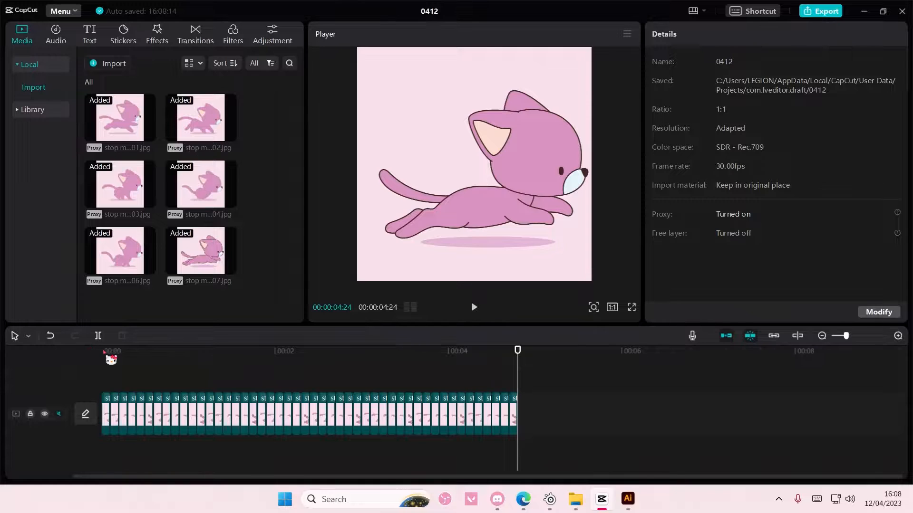
pyautogui.click(474, 308)
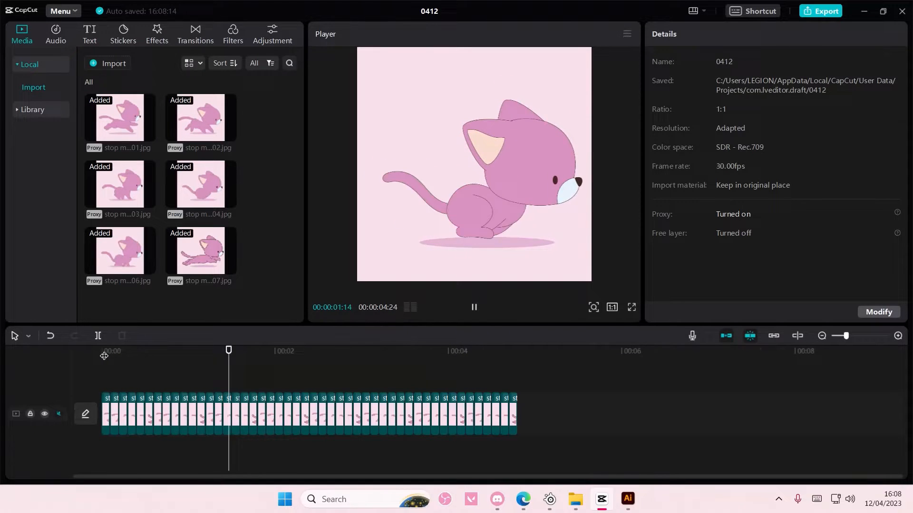
pyautogui.click(473, 307)
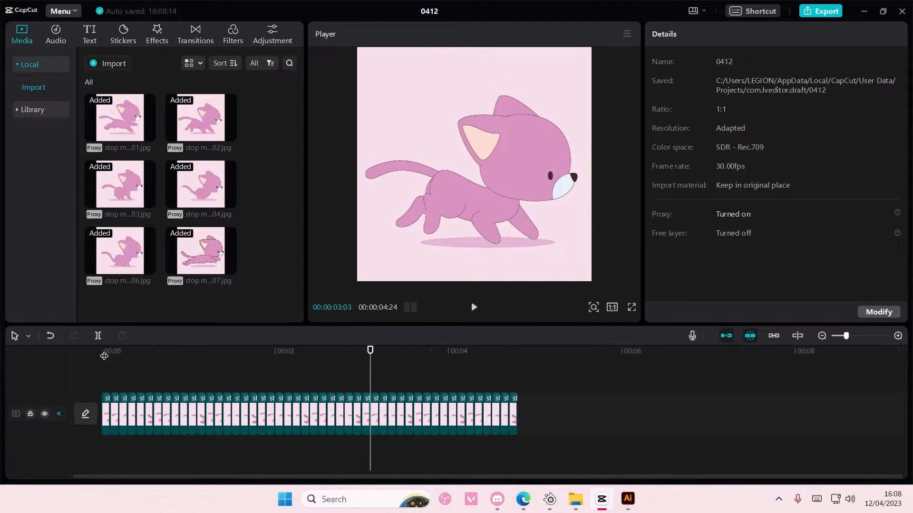